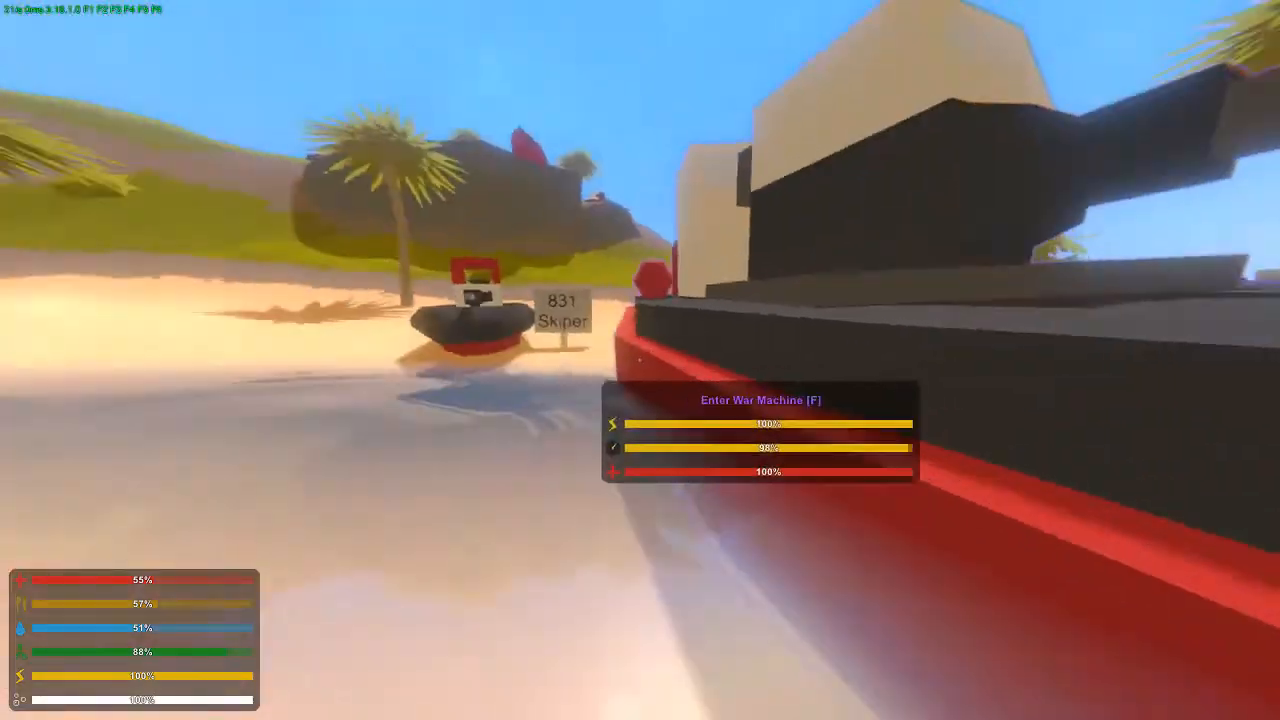
mouse_move(640, 360)
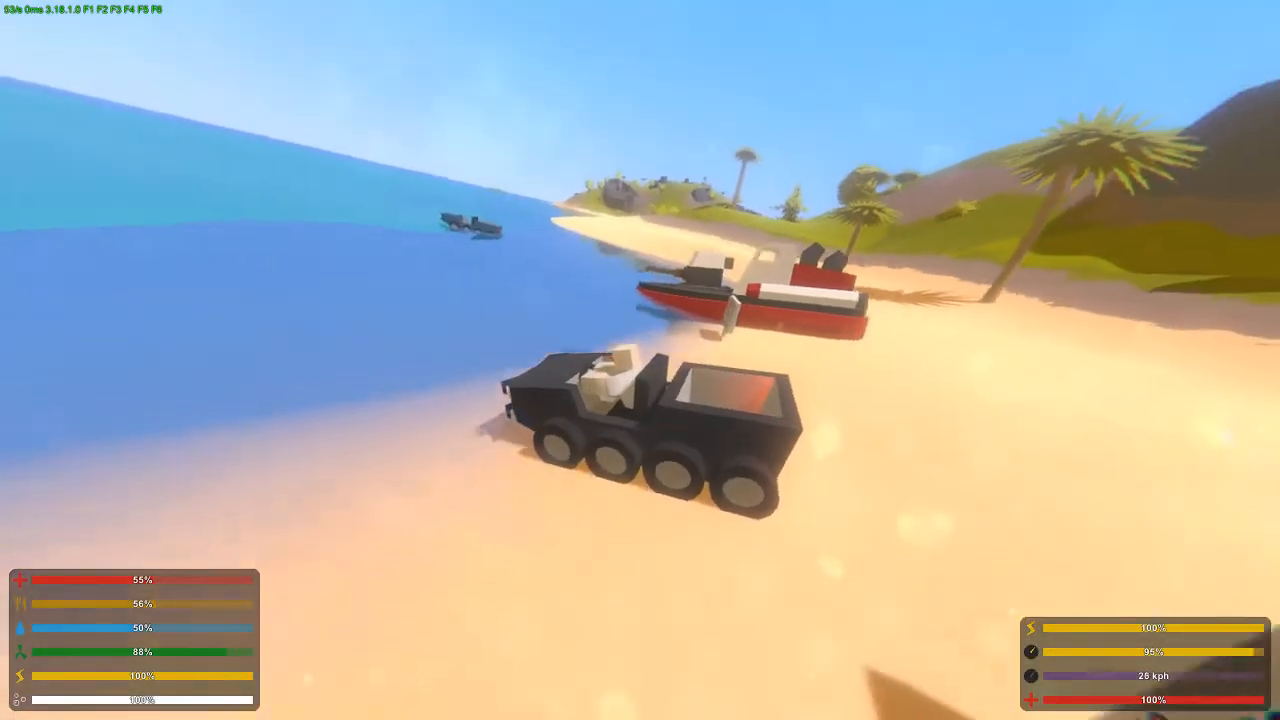
Leave the black Scrounger truck and wade through the shallows toward the red War Machine
key(w)
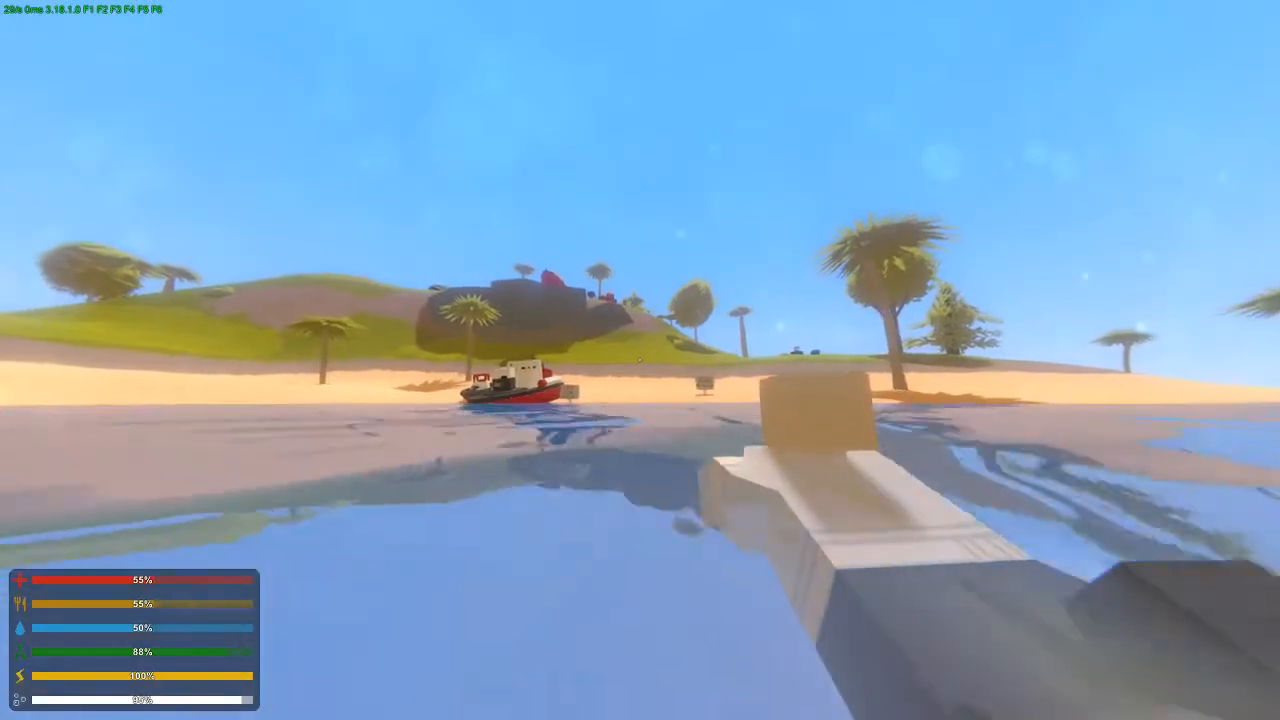
mouse_move(640, 360)
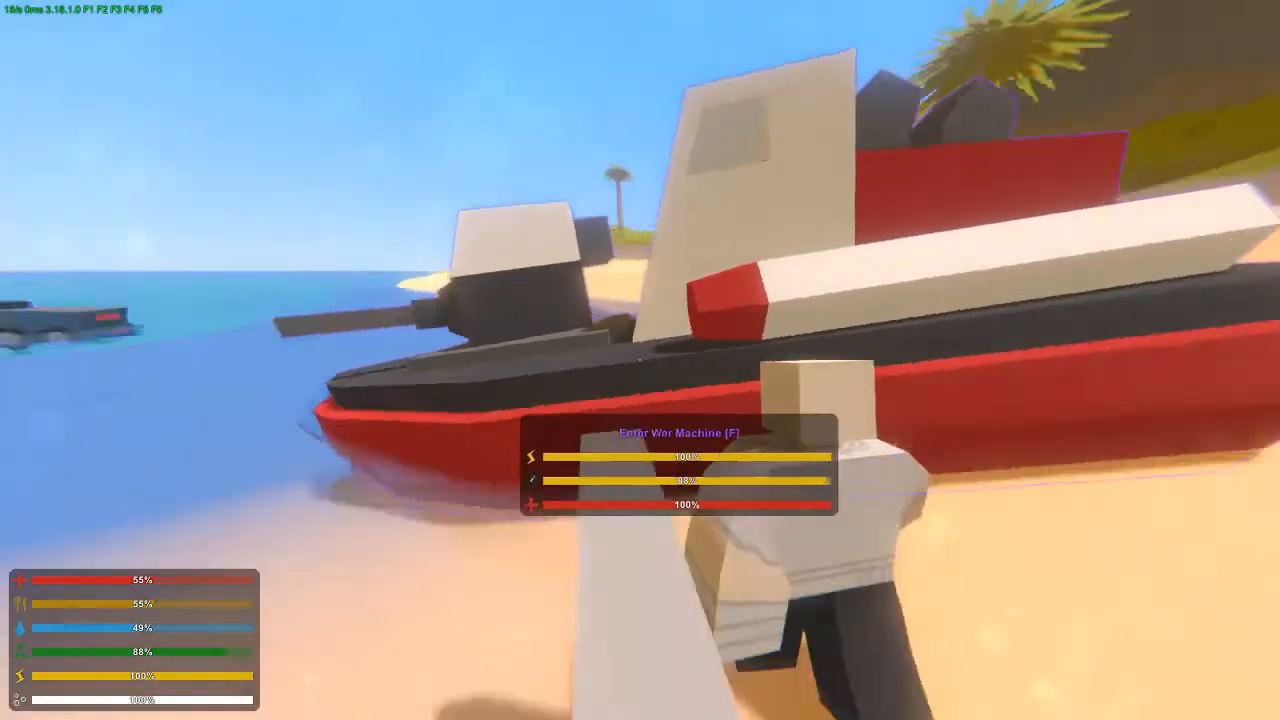
Board the armed Skipper beside the War Machine and take its heavy machine gun seat
key(f)
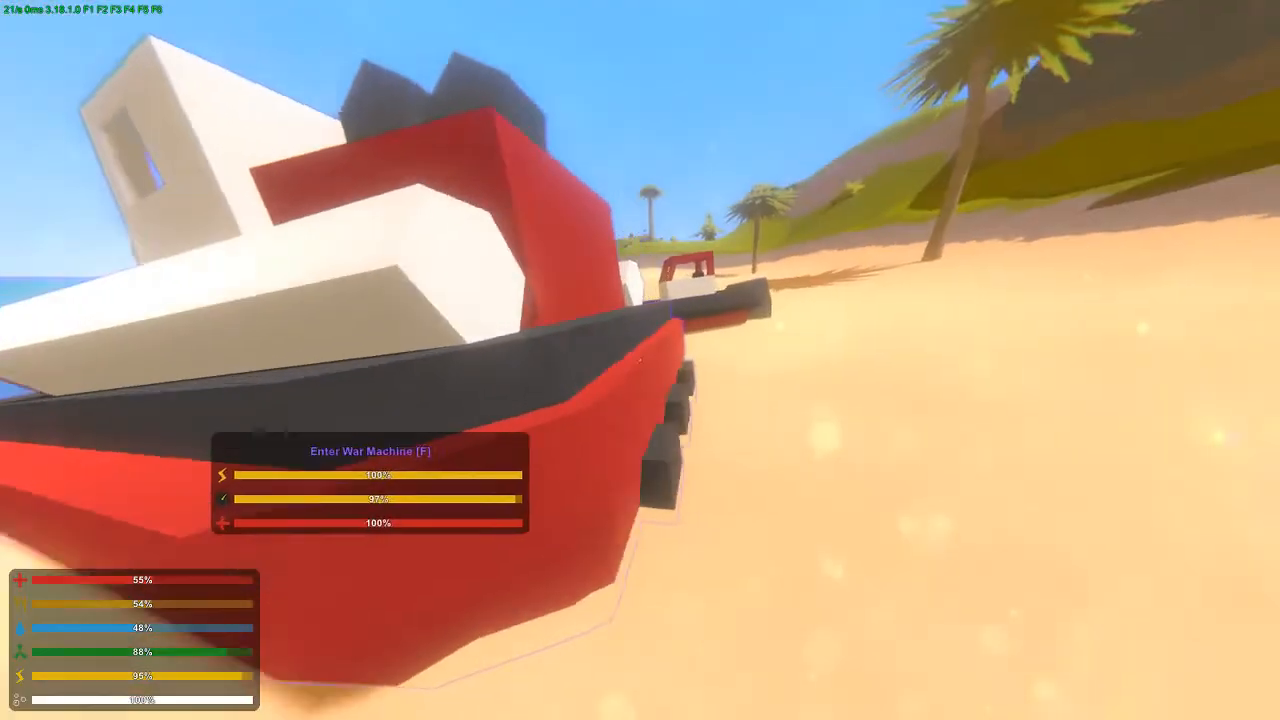
key(f)
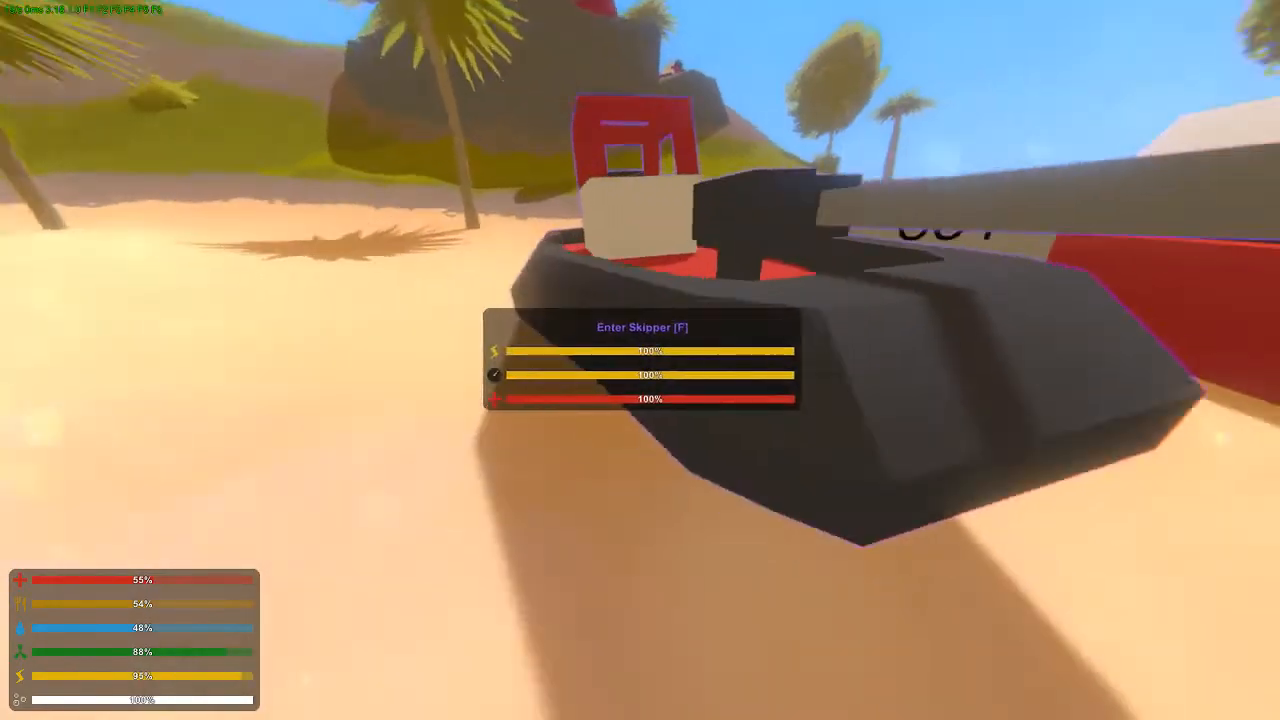
key(f)
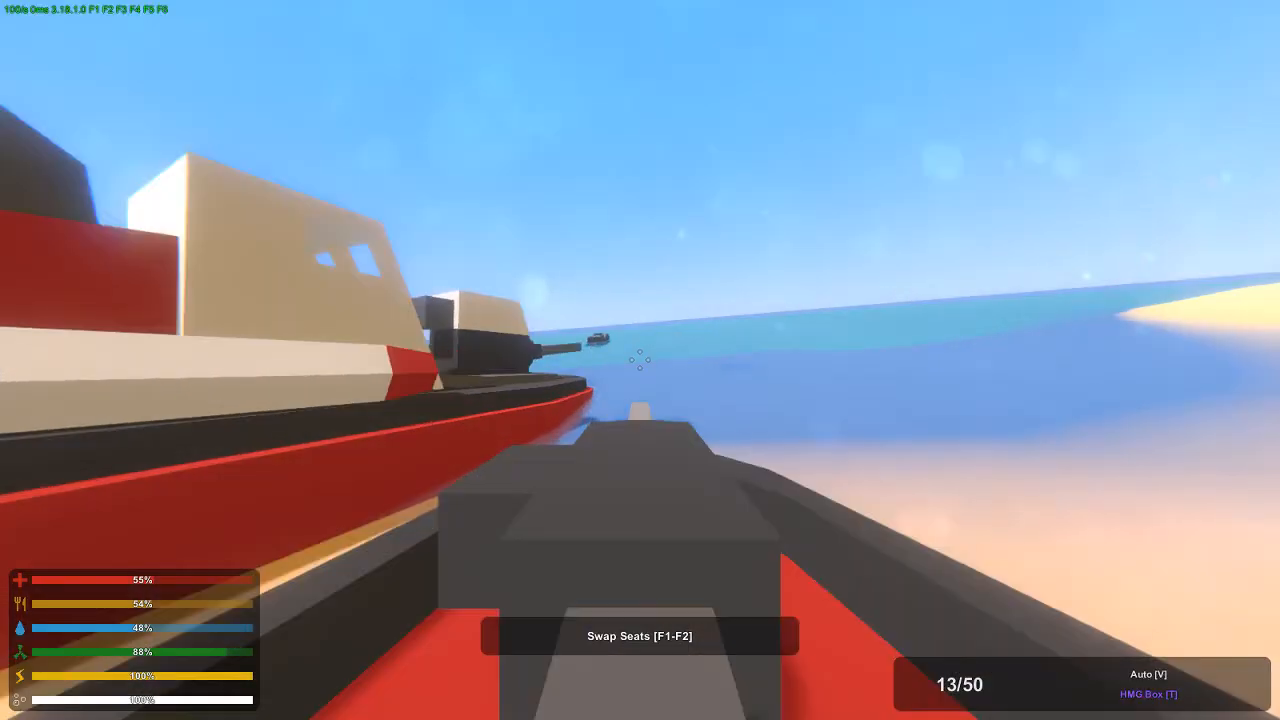